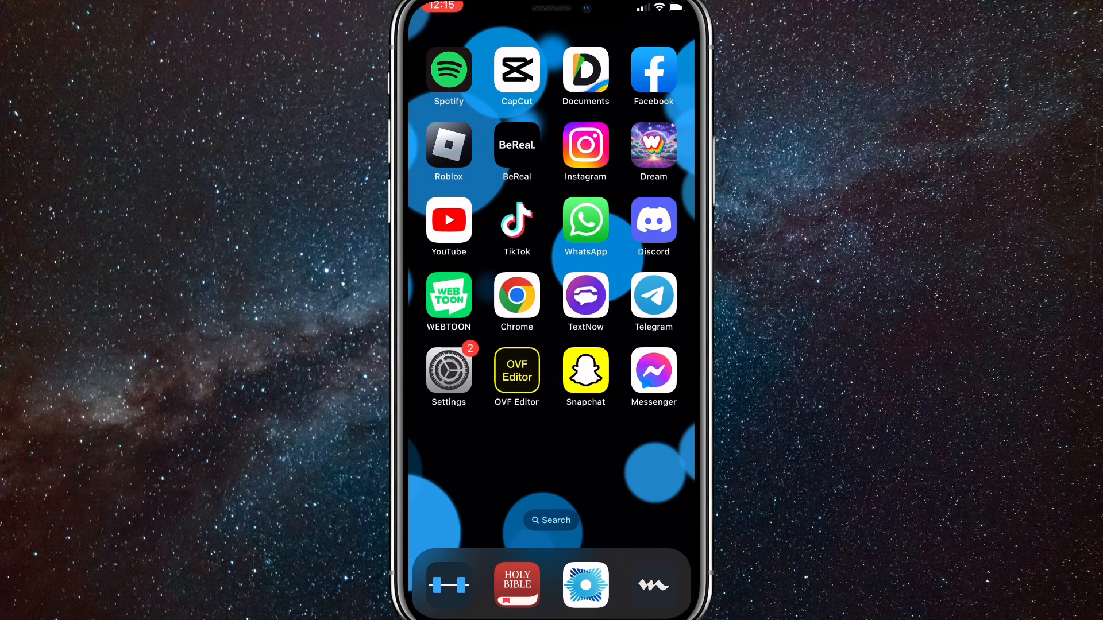
# Step: Launch the Facebook app and reach the Profile settings page
pyautogui.click(653, 70)
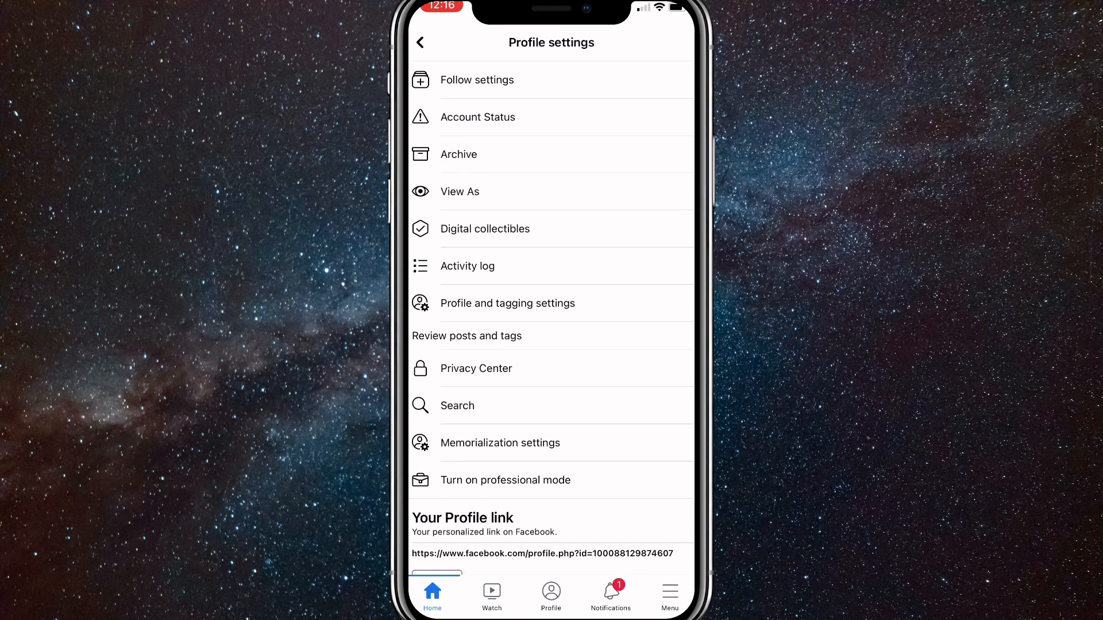
# Step: Open the Activity log showing your posts, tagged activity and interactions sections
pyautogui.click(468, 265)
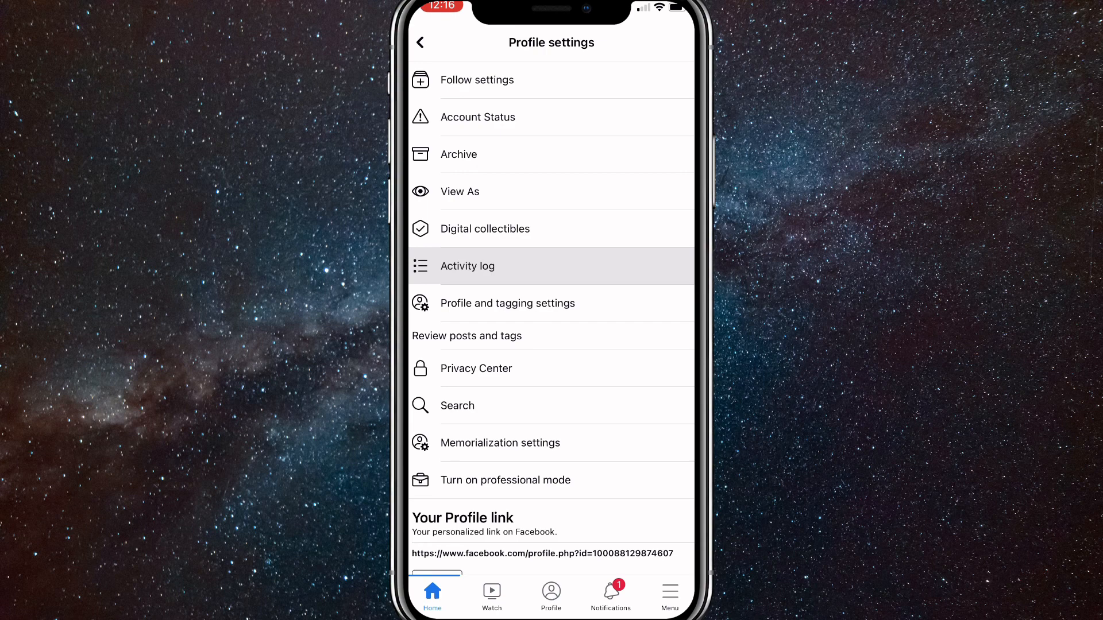
pyautogui.click(467, 266)
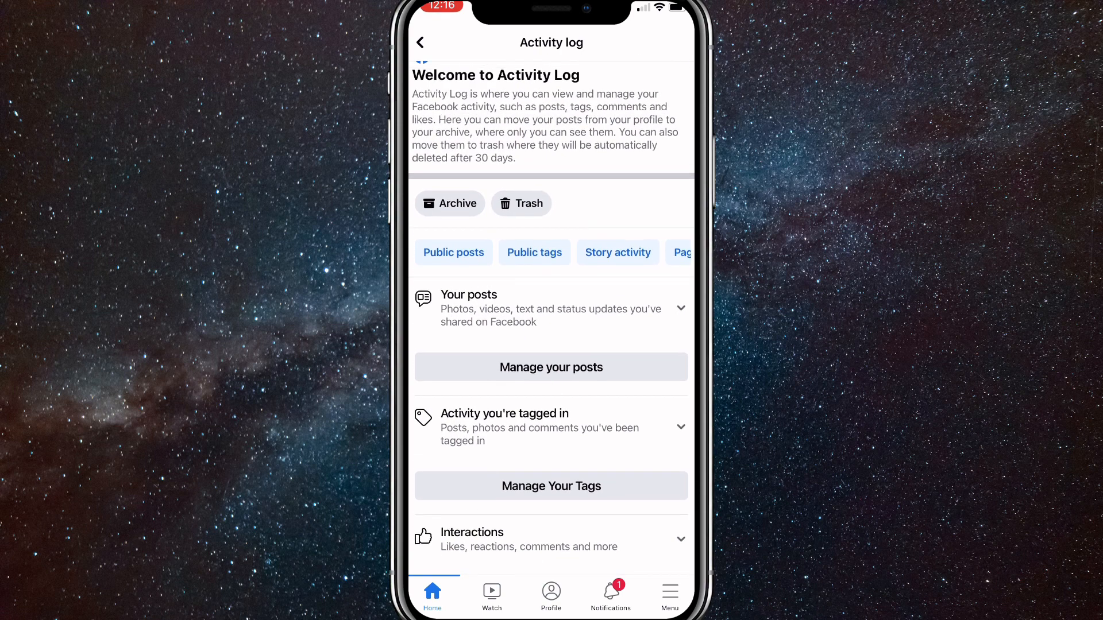
pyautogui.scroll(-3)
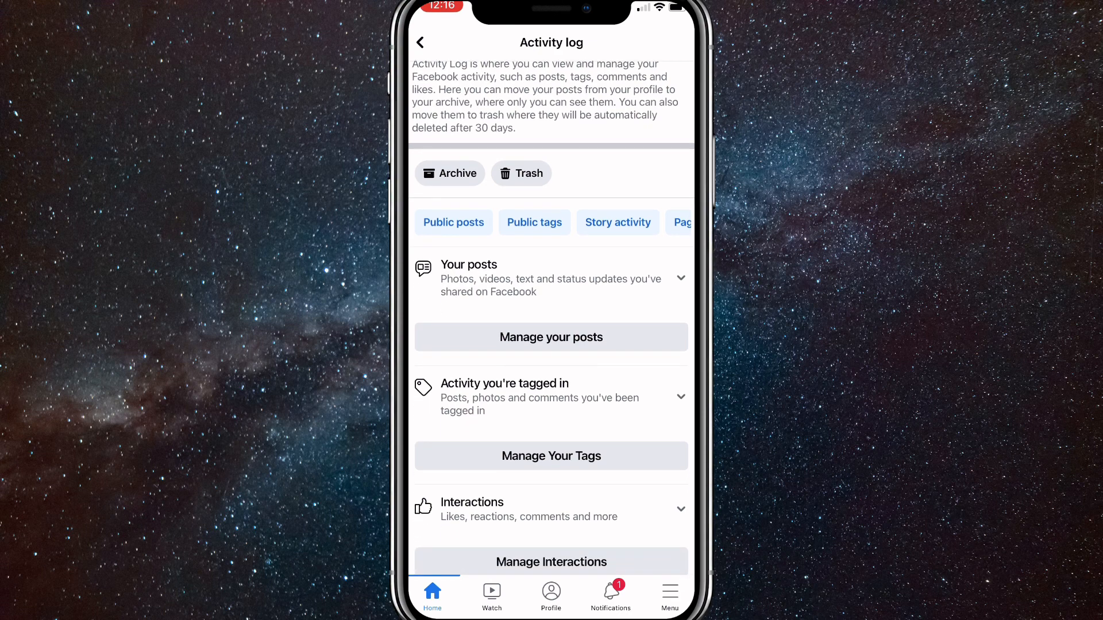
# Step: Open Your posts and check the All box to select all three posts
pyautogui.click(550, 337)
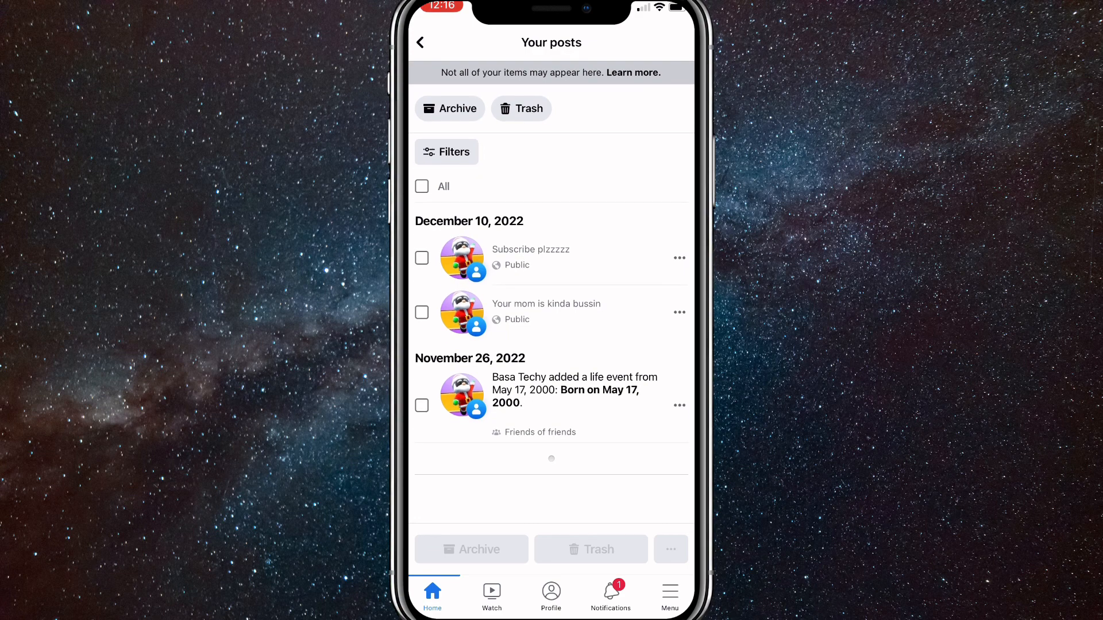
pyautogui.click(422, 186)
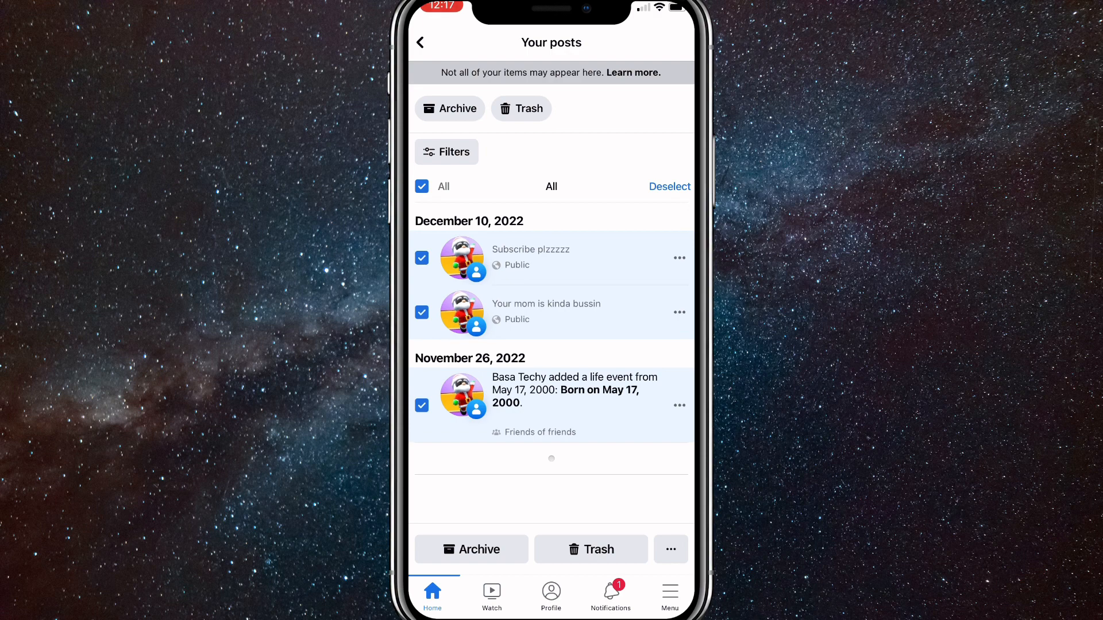
# Step: Move the three selected posts to trash and confirm, leaving the list empty
pyautogui.click(591, 550)
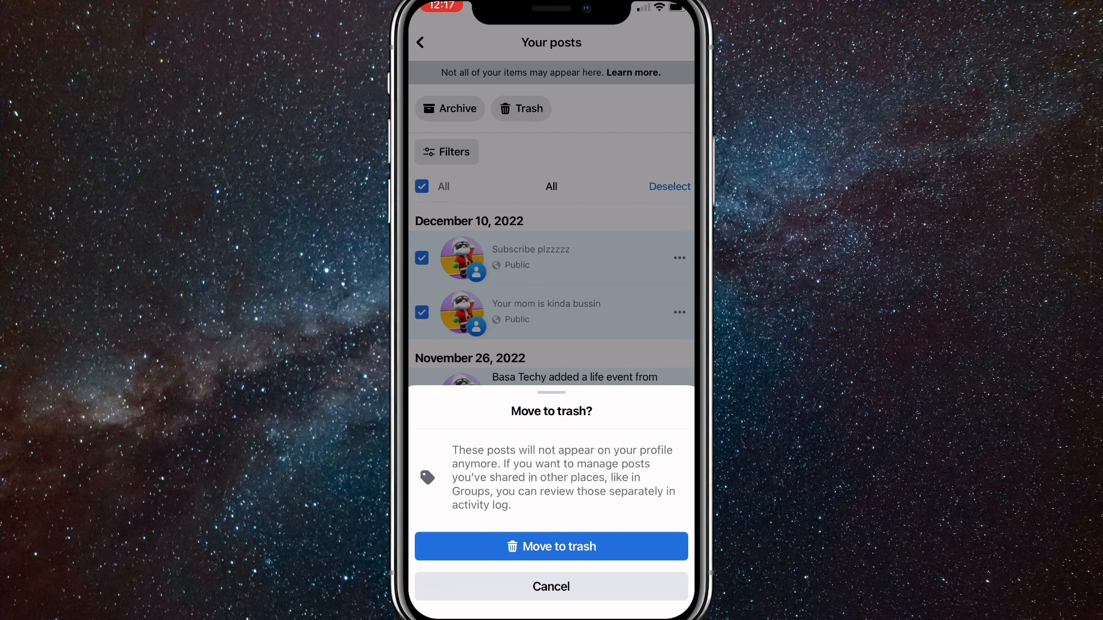
pyautogui.click(550, 547)
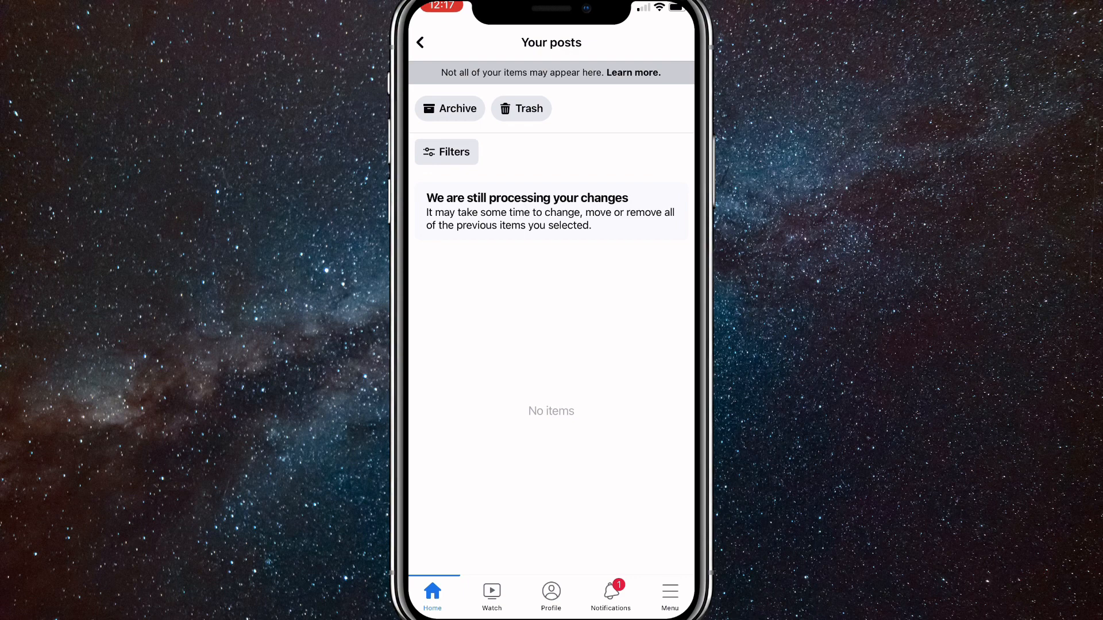
# Step: View the three posts in Trash with 29 days left, try Restore to profile, then exit to the home screen
pyautogui.click(520, 108)
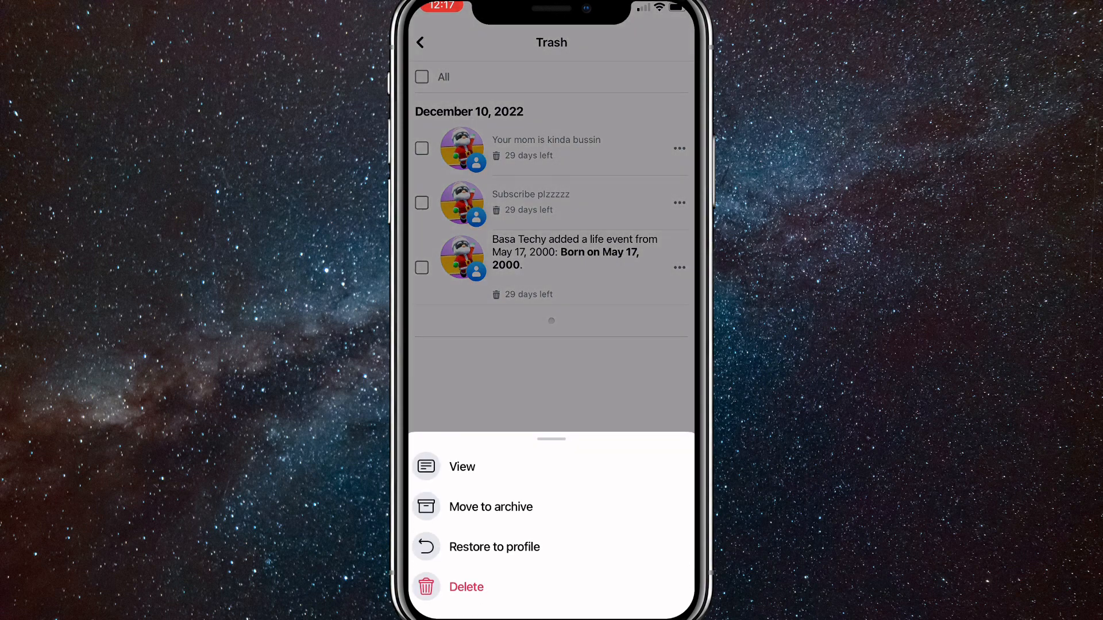
pyautogui.click(494, 547)
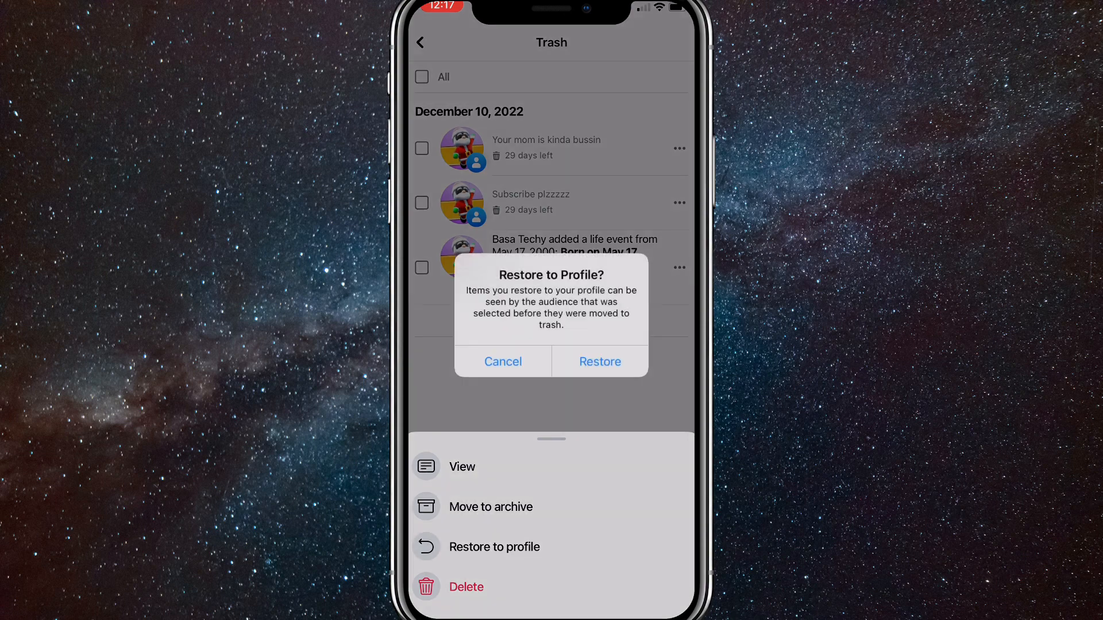
pyautogui.click(502, 362)
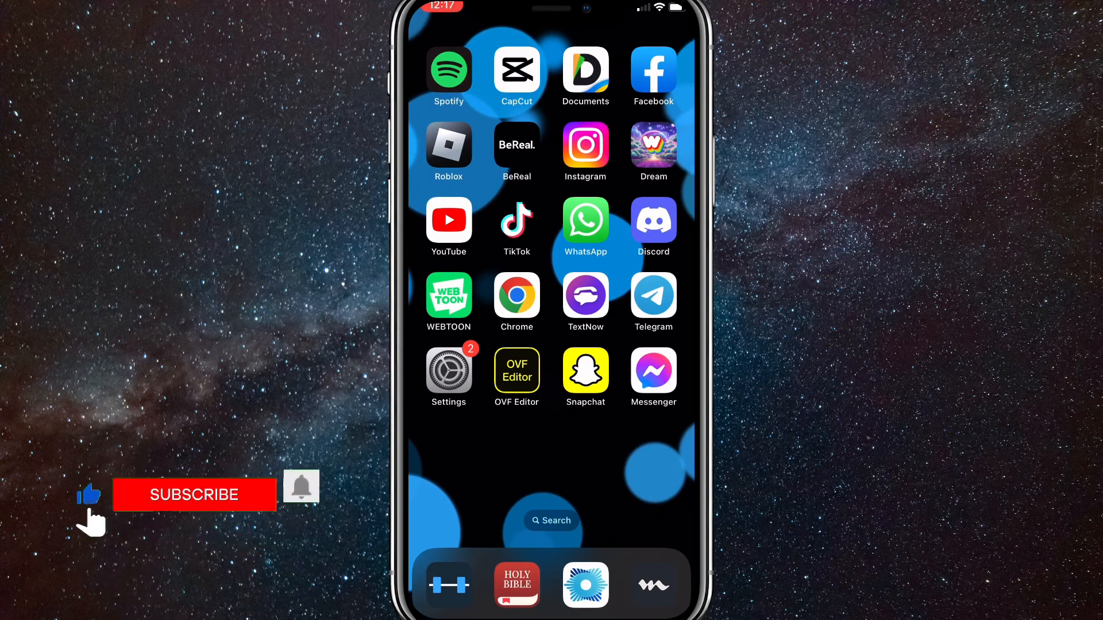
pyautogui.click(193, 494)
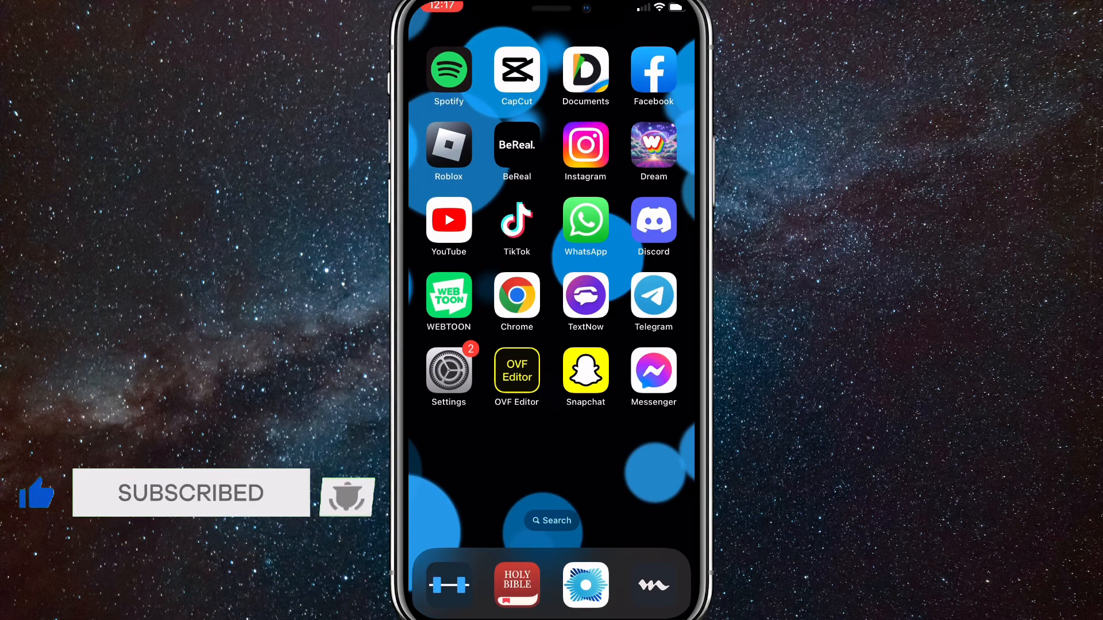